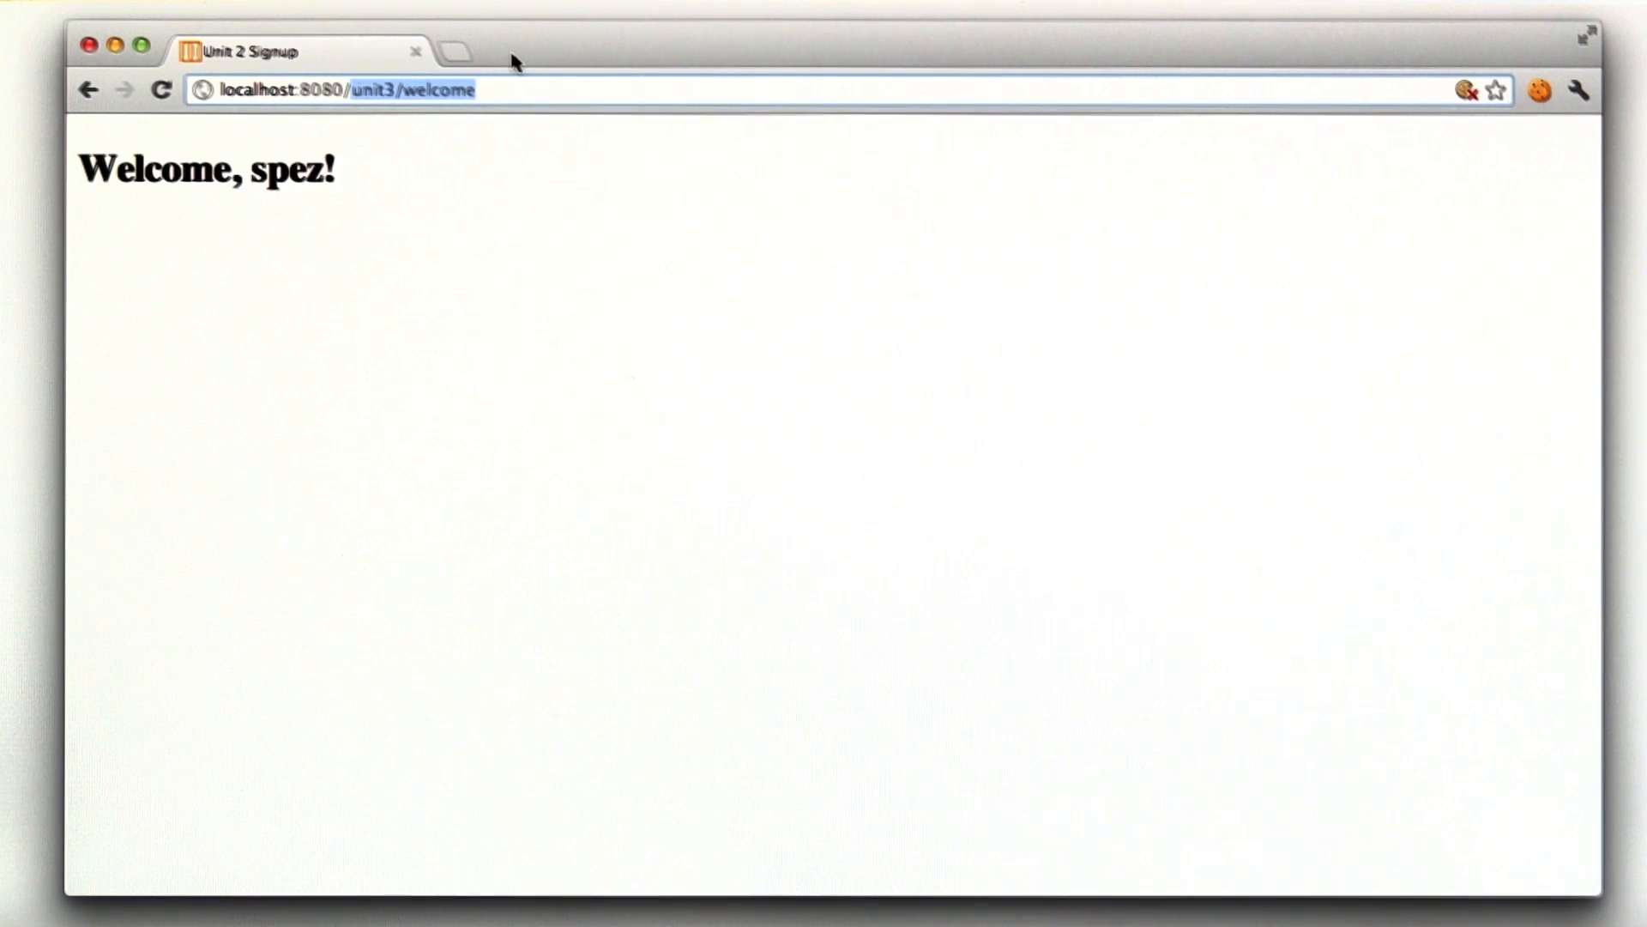
Step: Visit localhost:8080/logout so the app redirects to the signup form
{"action": "type", "text": "localhost:8080/logout"}
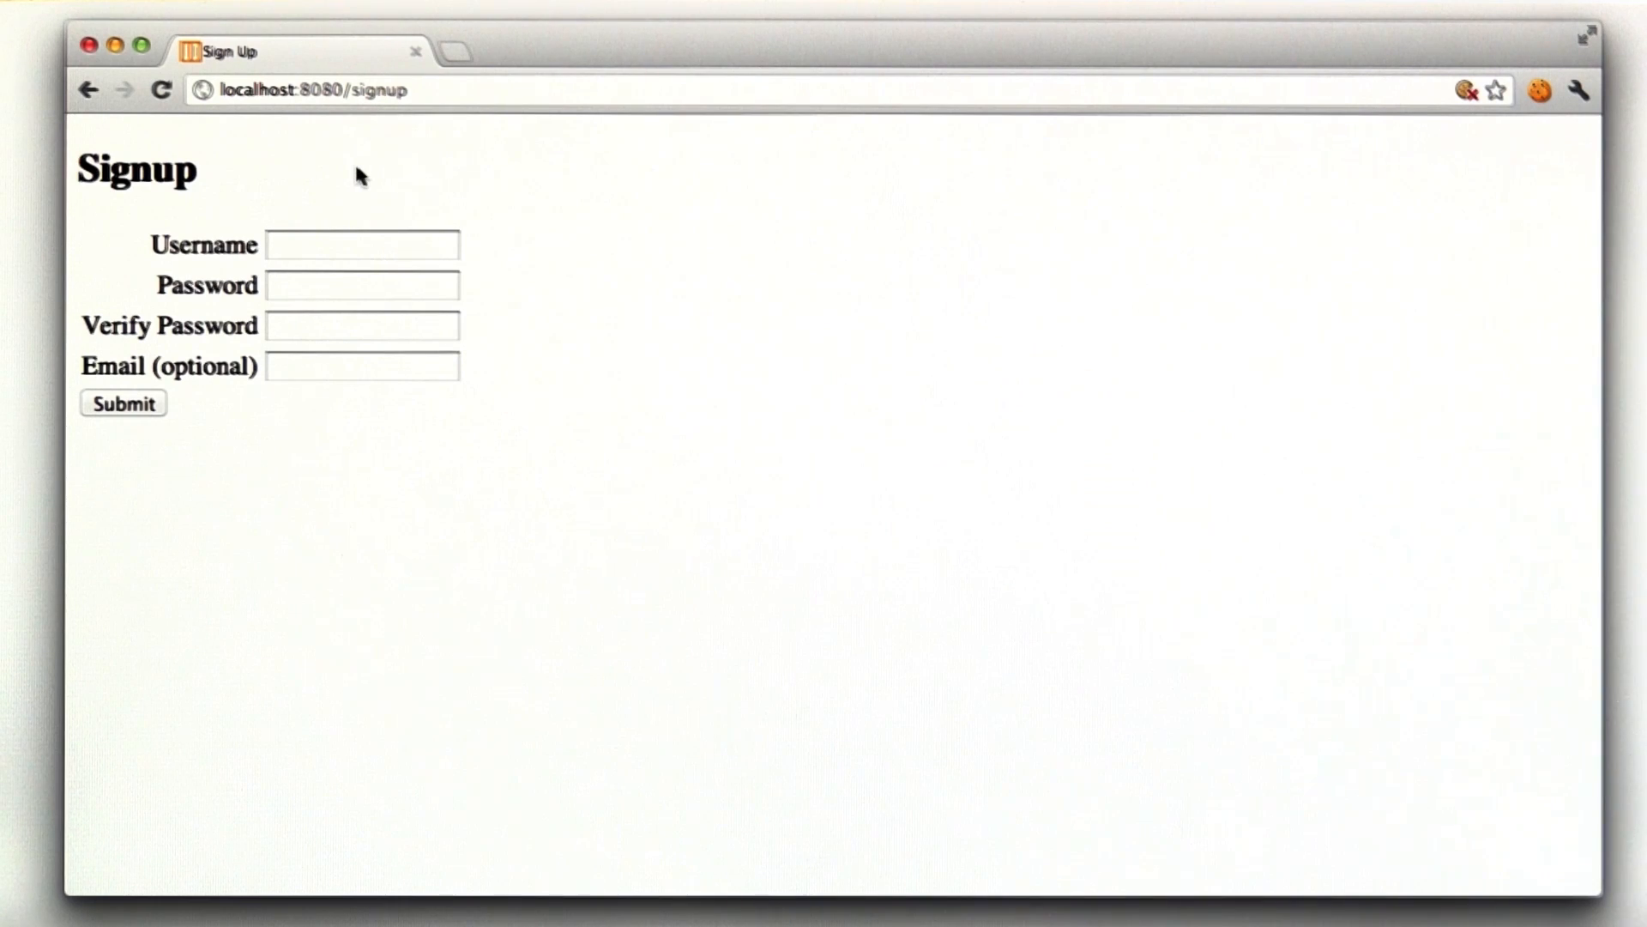
{"action": "left_click", "coordinate": [122, 404]}
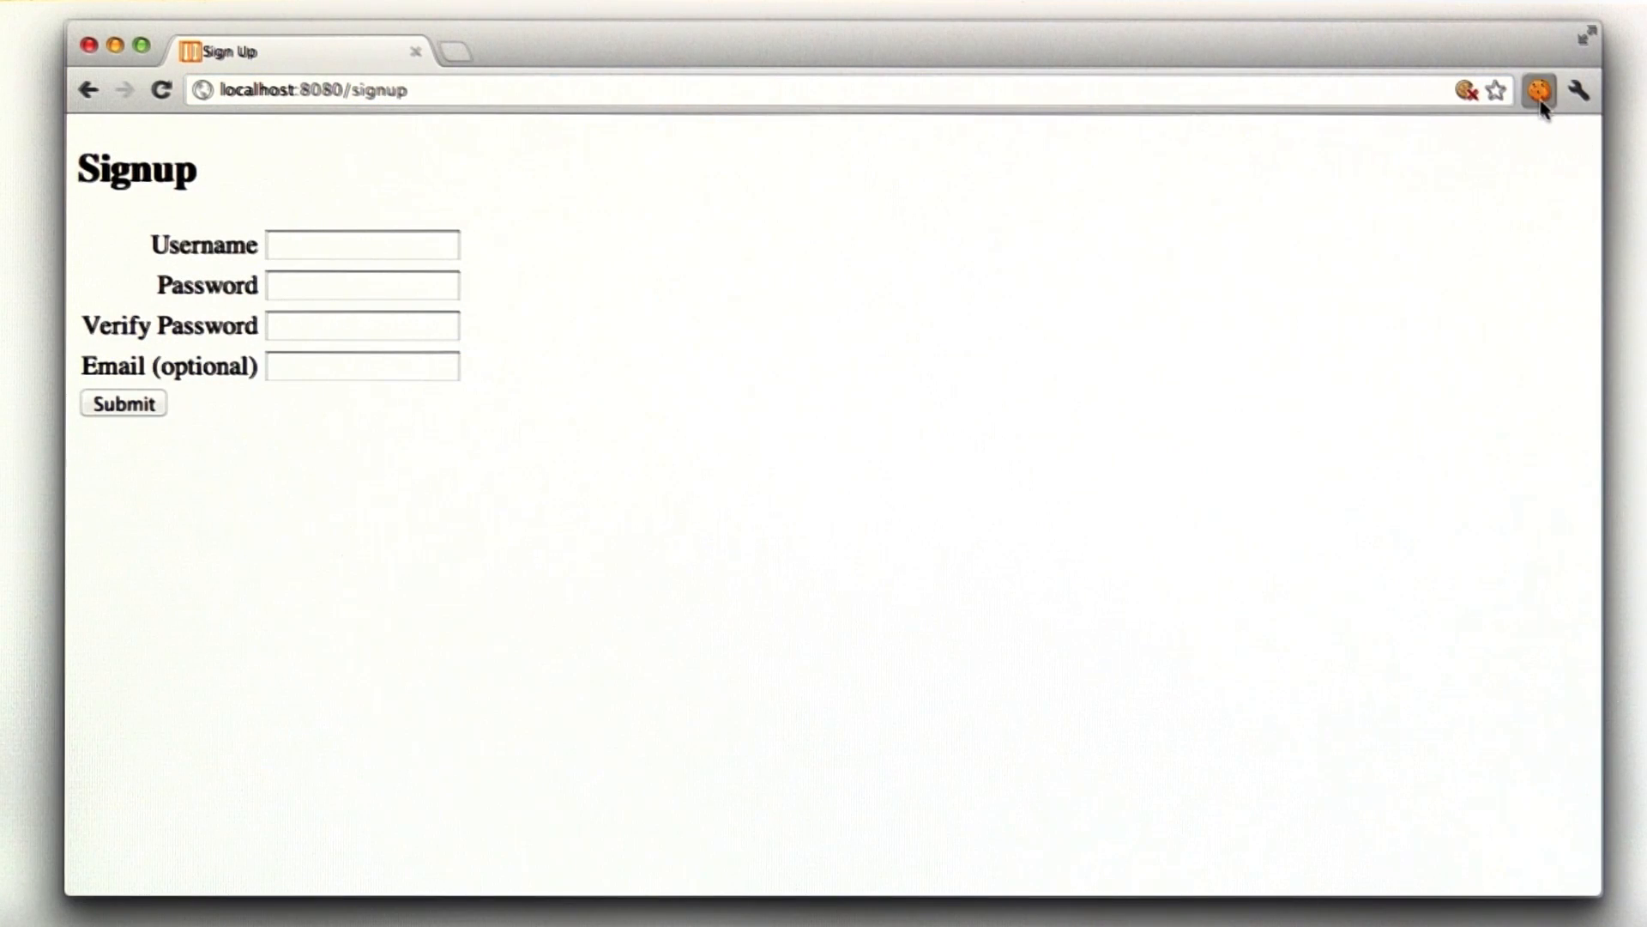
Step: View the user_id cookie in the cookie editor, confirming an empty value and path /
{"action": "left_click", "coordinate": [1541, 91]}
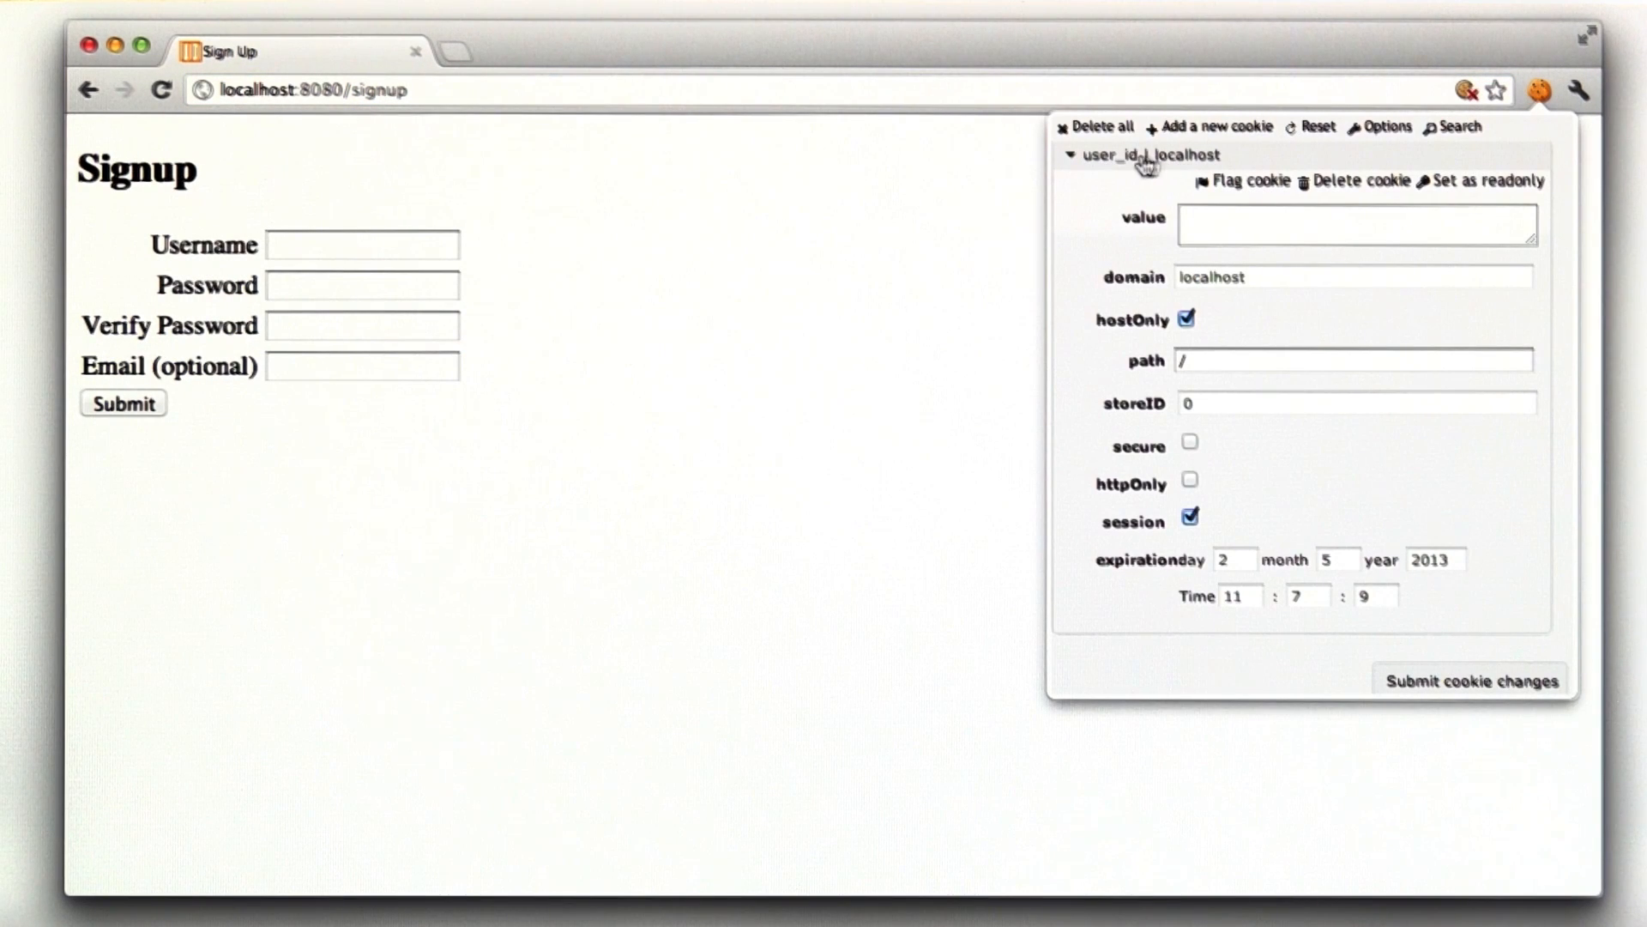
{"action": "left_click", "coordinate": [1356, 223]}
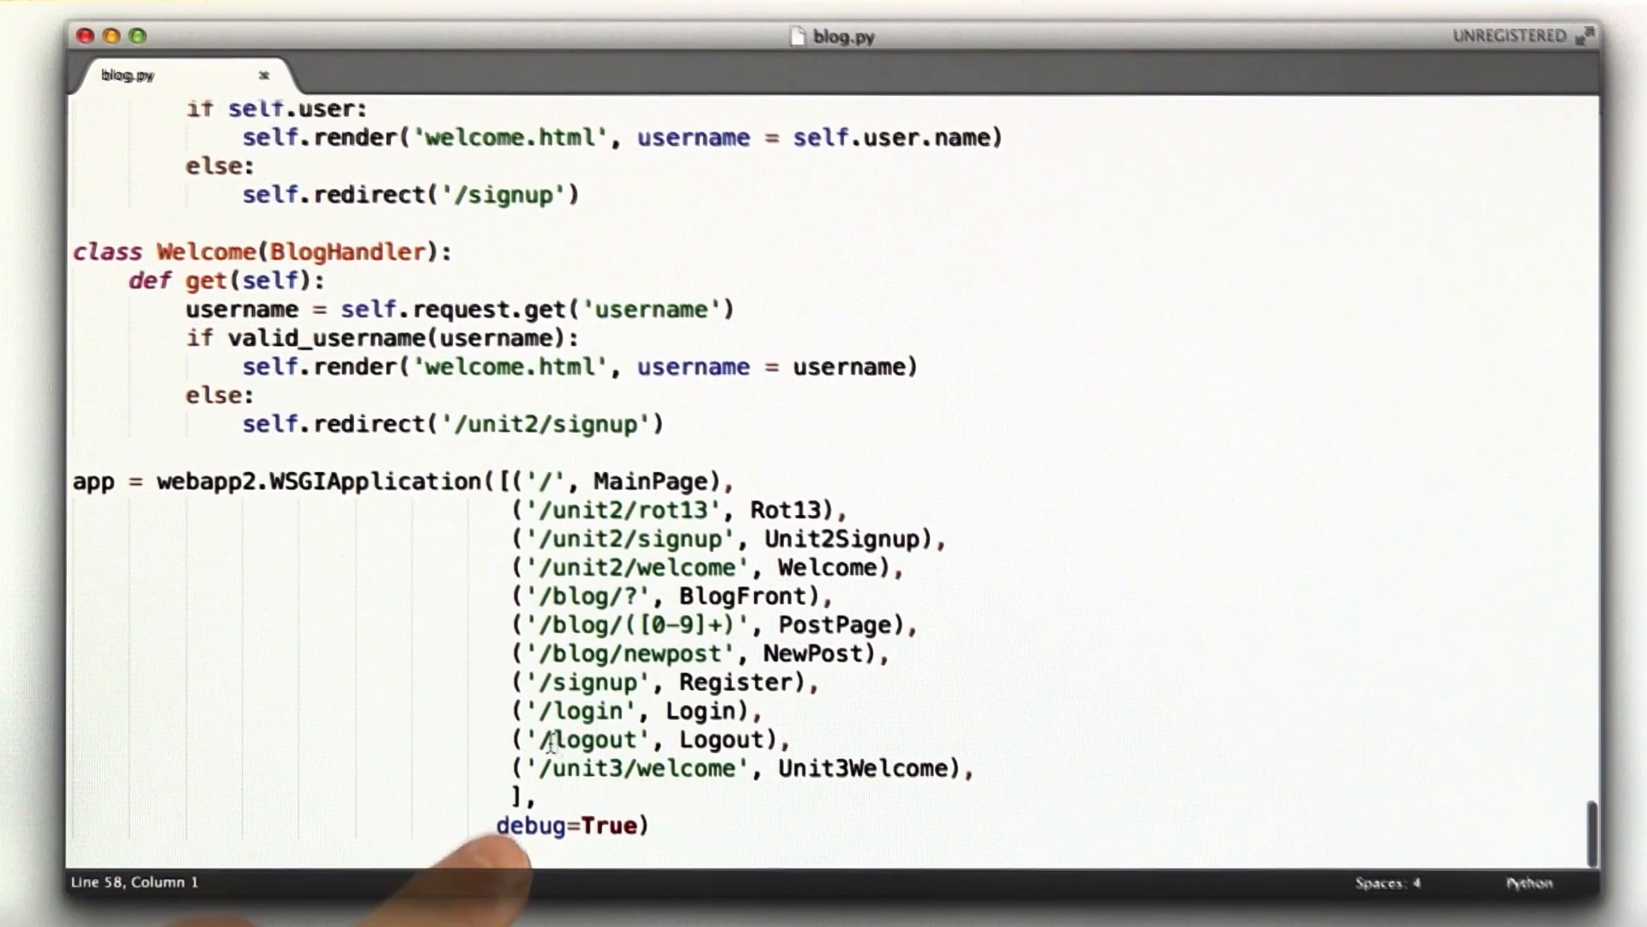
Step: Select the 'logout' route path in blog.py's WSGIApplication mappings
{"action": "double_click", "coordinate": [722, 739]}
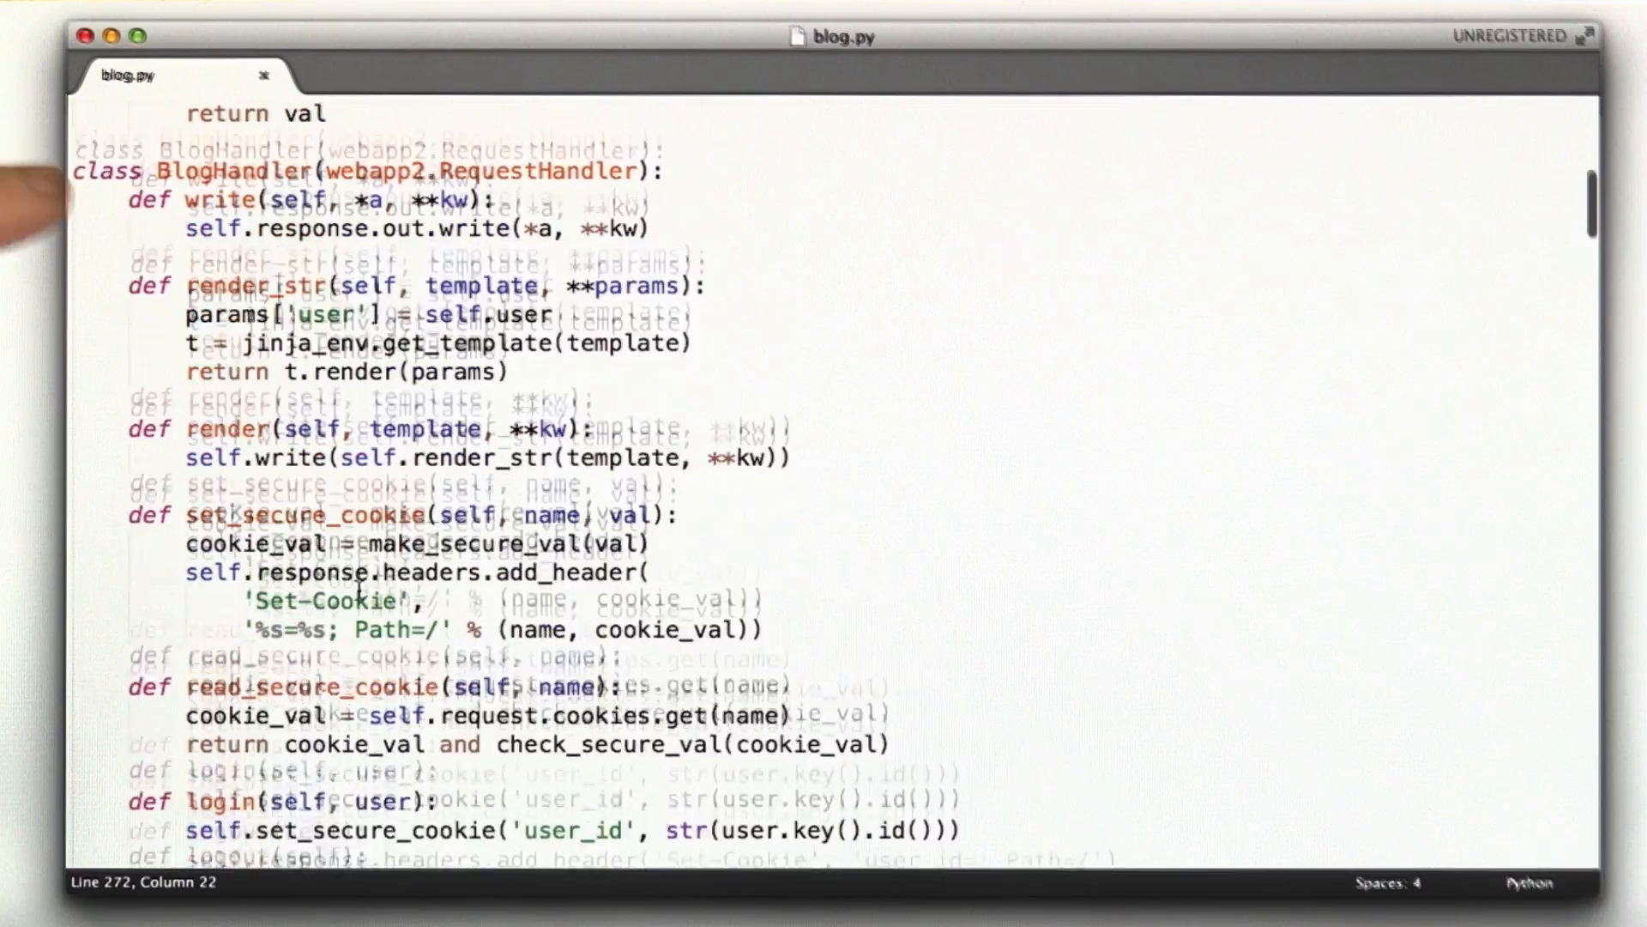
{"action": "scroll", "scroll_direction": "down", "scroll_amount": 3}
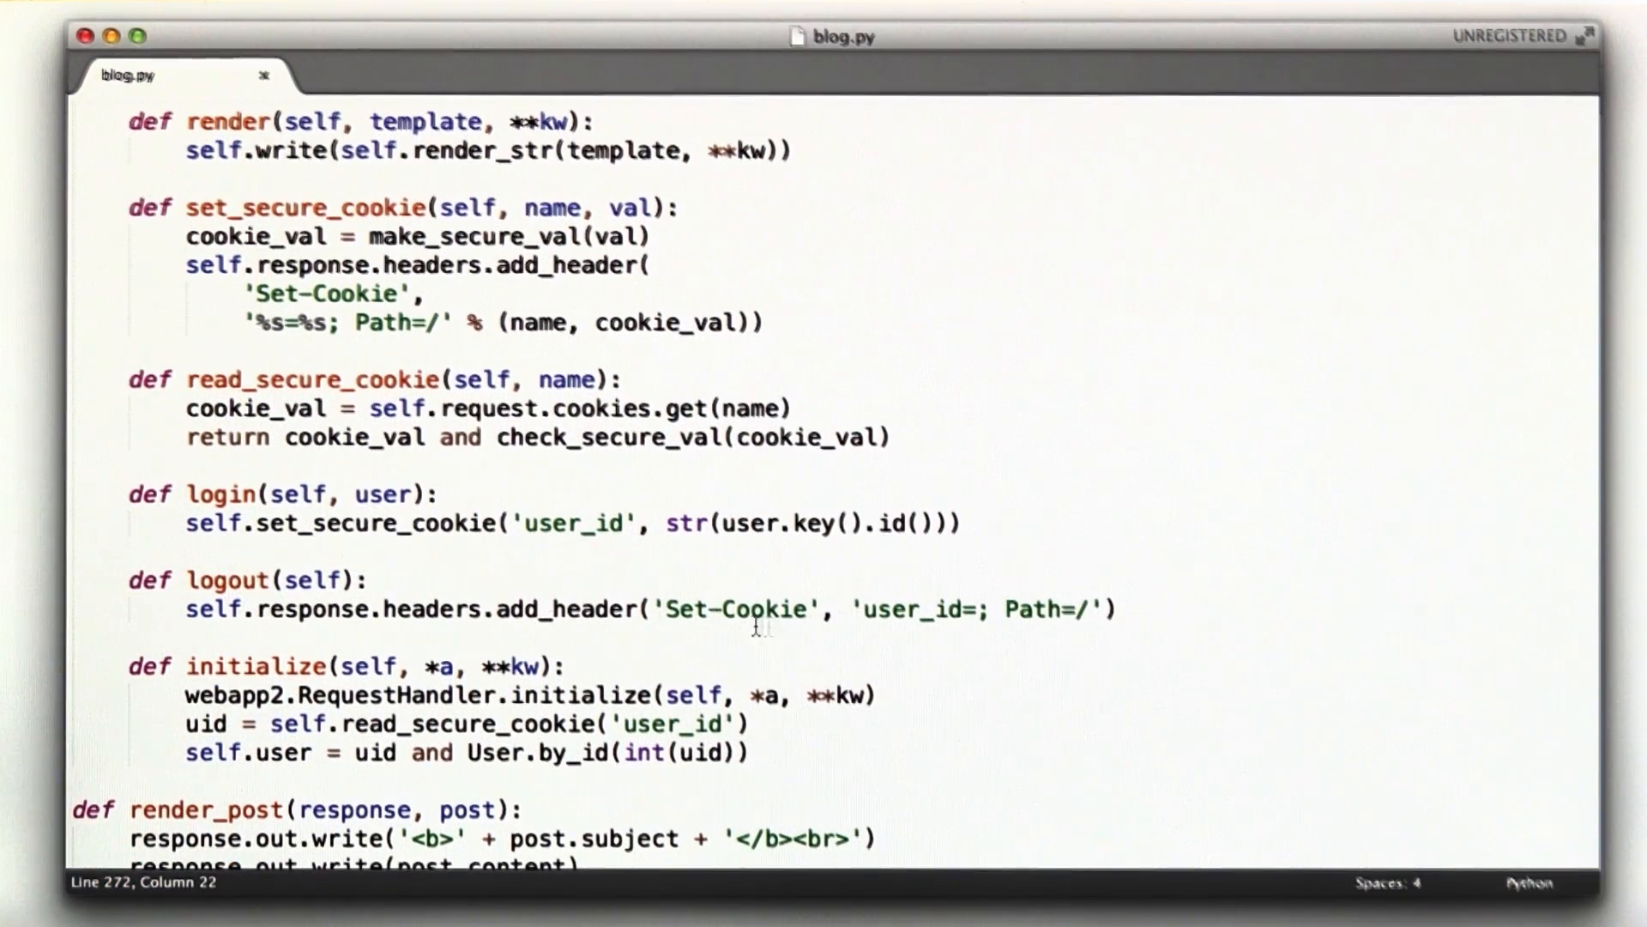
{"action": "left_click_drag", "start_coordinate": [861, 607], "coordinate": [977, 608]}
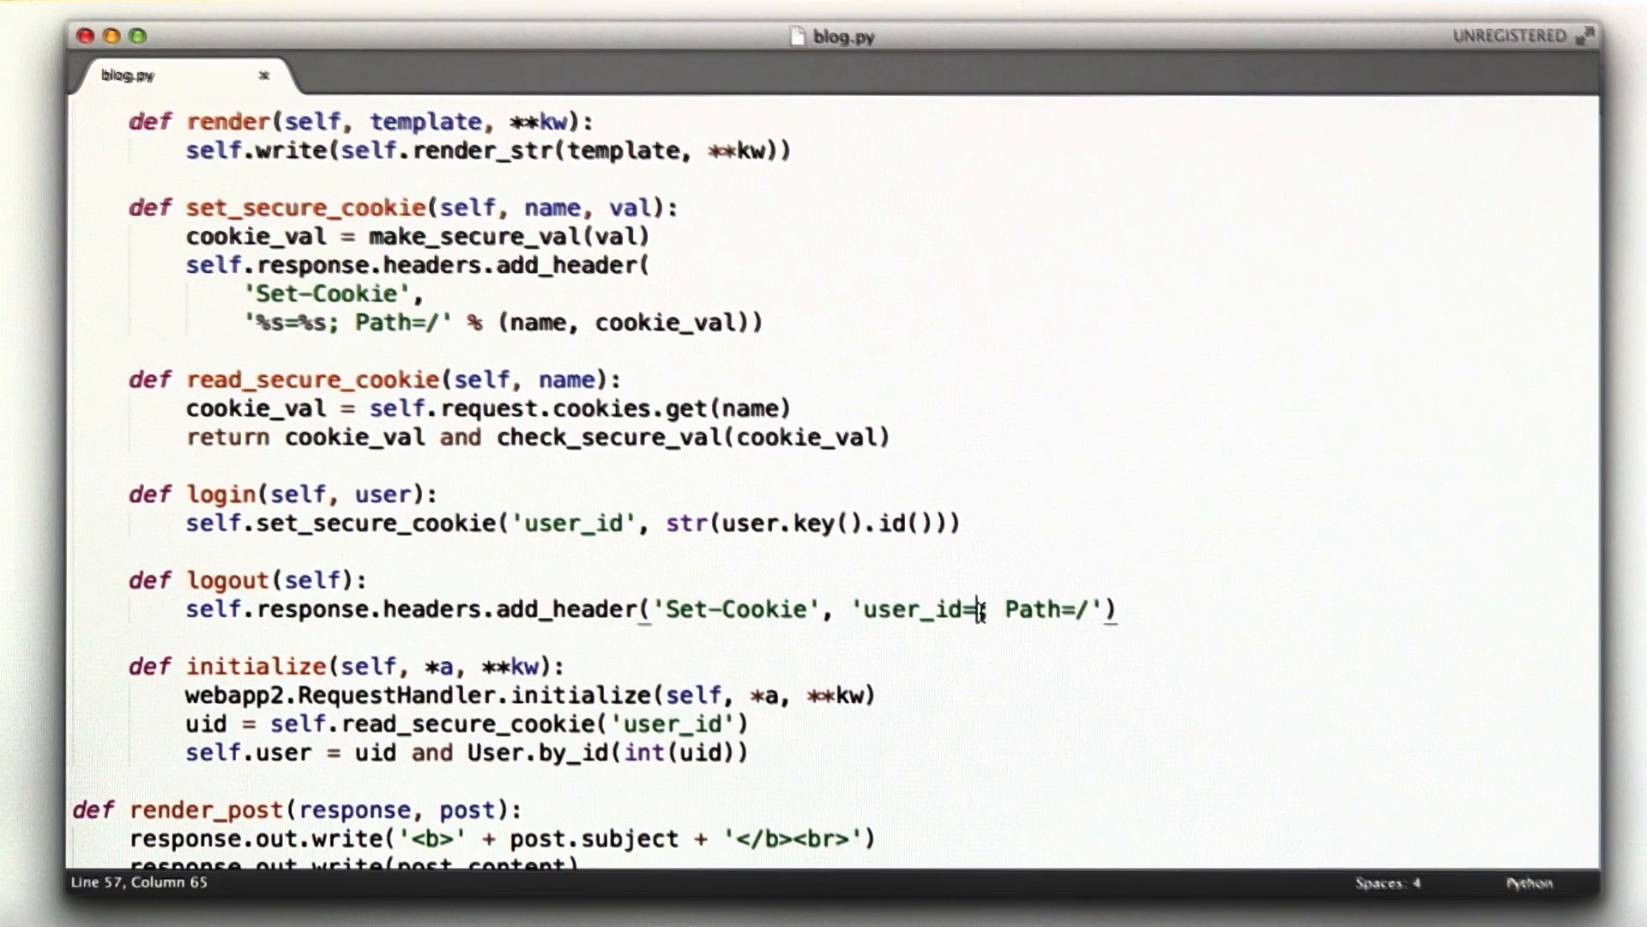
{"action": "double_click", "coordinate": [1086, 609]}
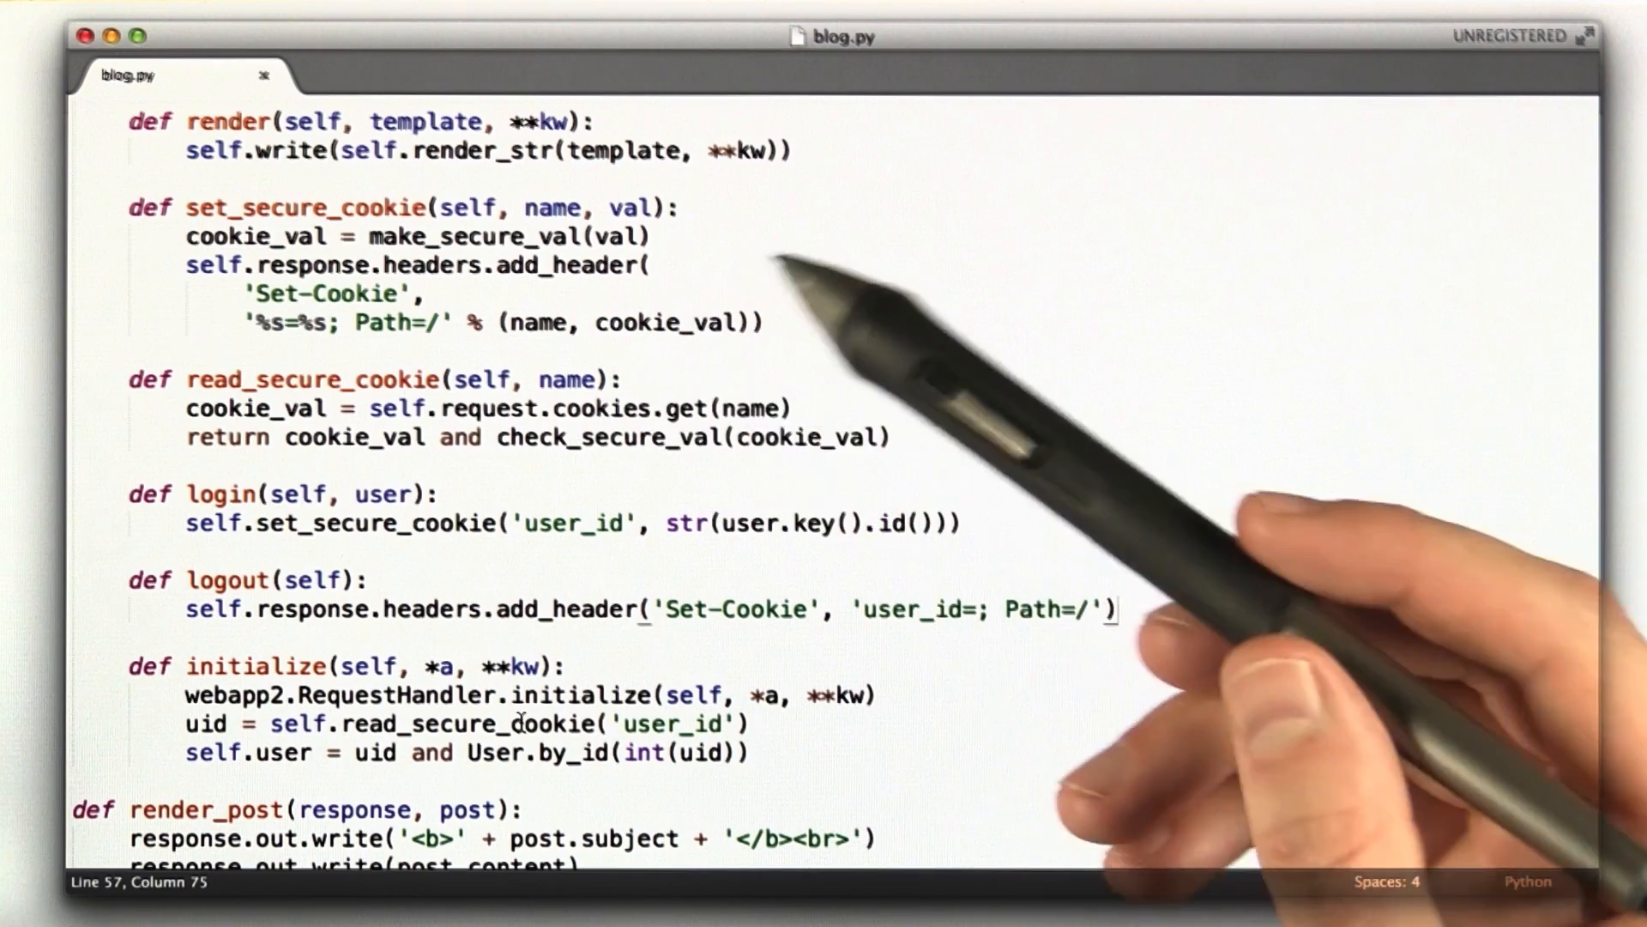
{"action": "mouse_move", "coordinate": [924, 441]}
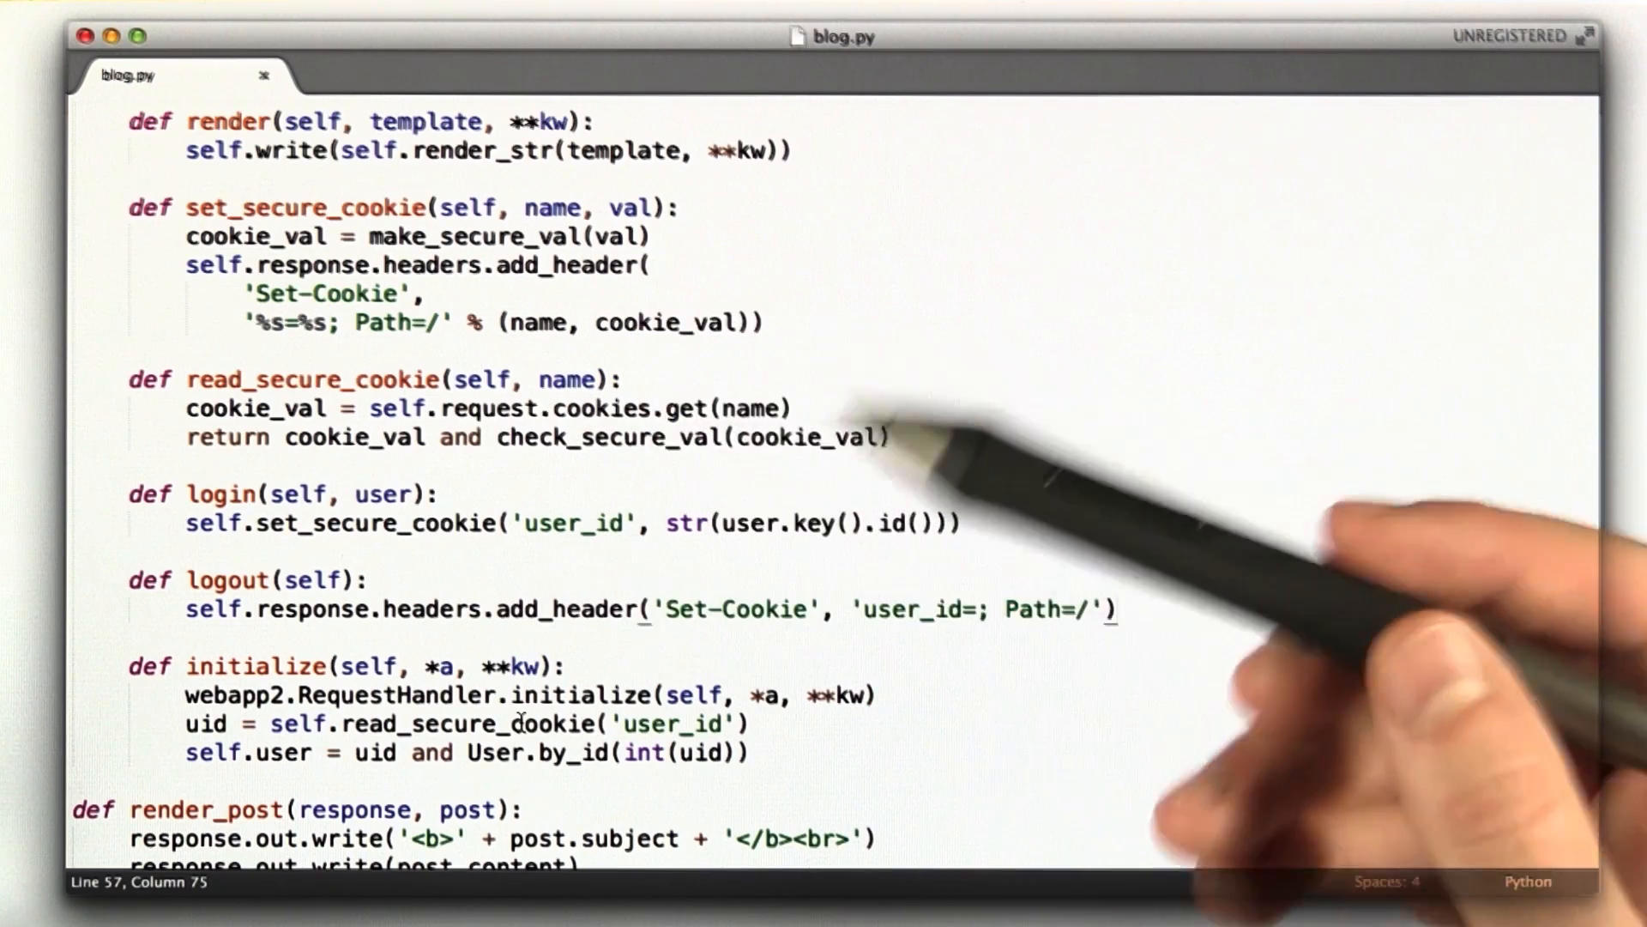